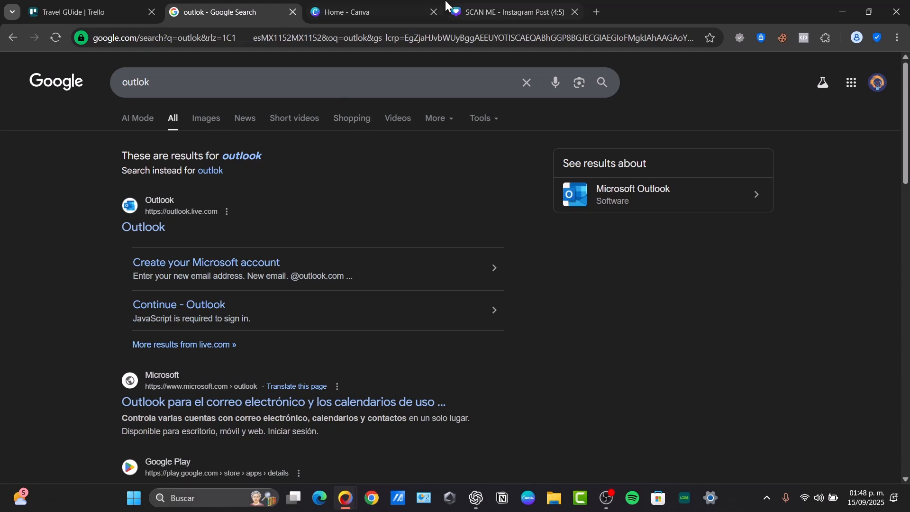
Close the Canva and Instagram tabs and start a new Chrome window on google.com
left_click(433, 11)
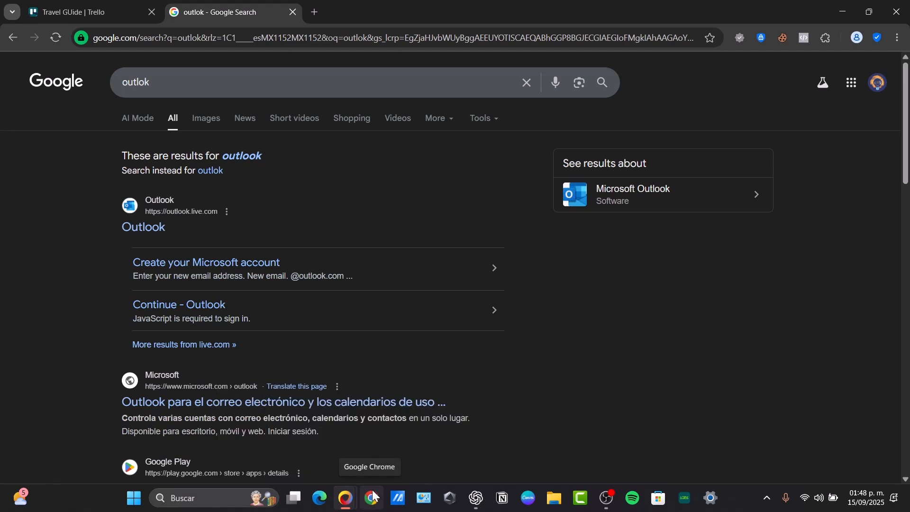
left_click(345, 497)
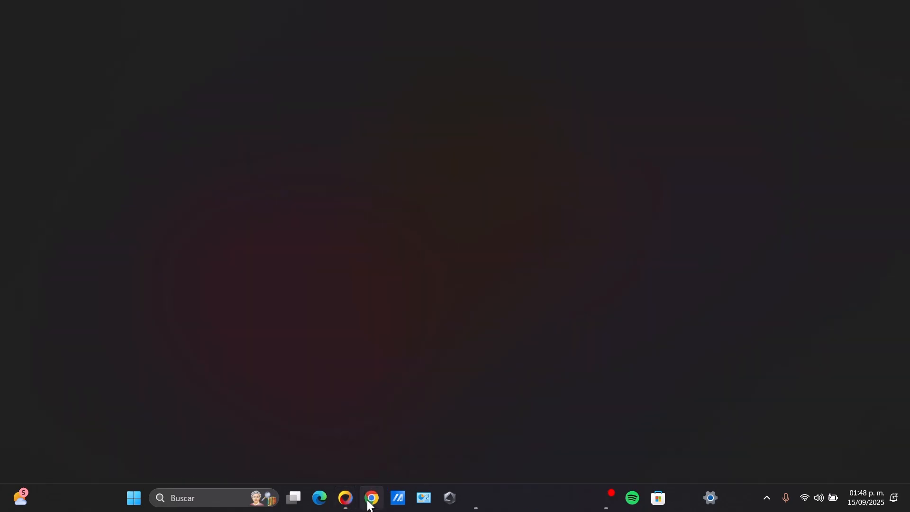
left_click(371, 497)
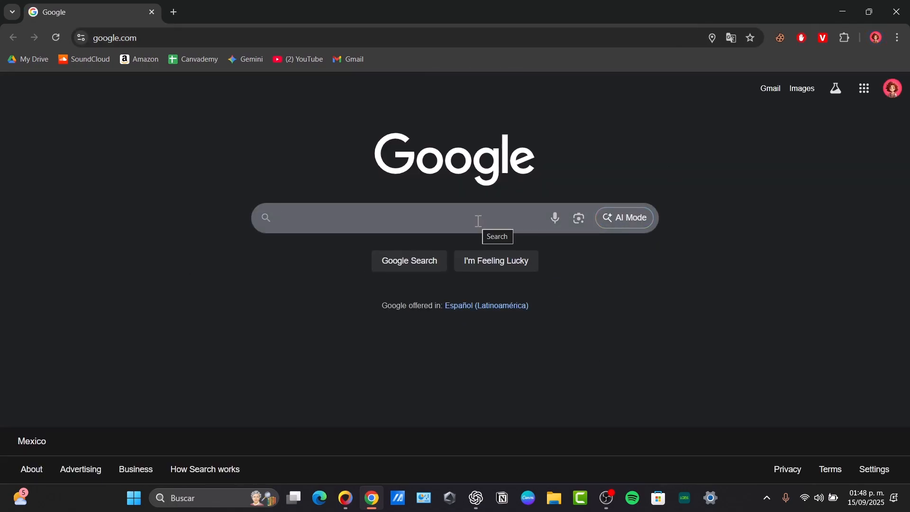
mouse_move(432, 207)
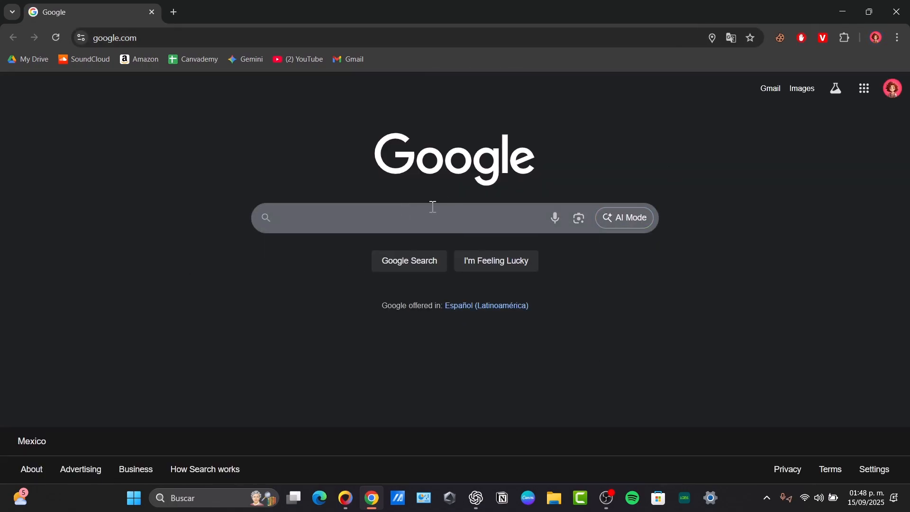
mouse_move(562, 168)
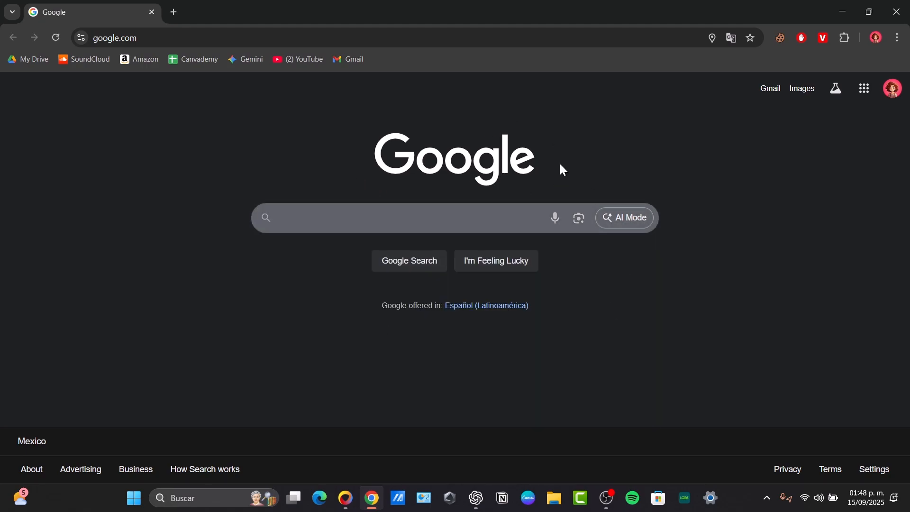
mouse_move(470, 176)
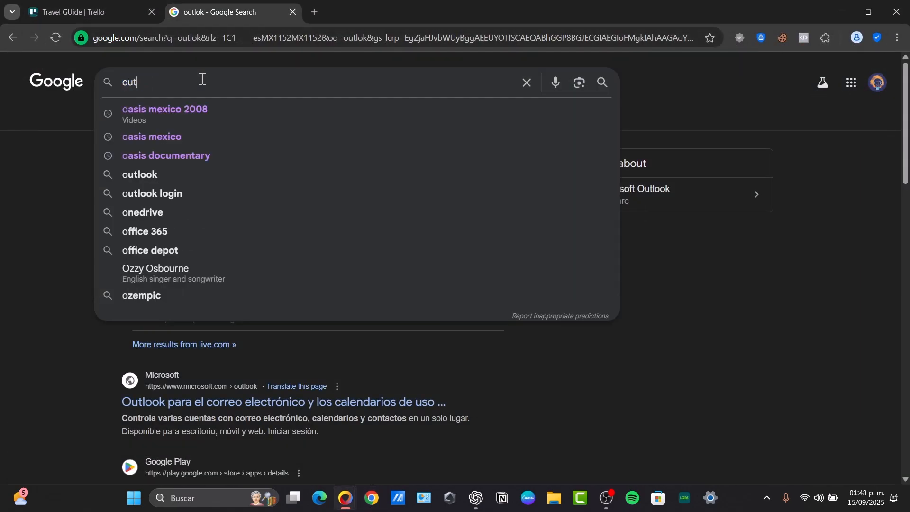
Search Google for 'outlook' and review the results with outlook.live.com listed first
left_click(139, 174)
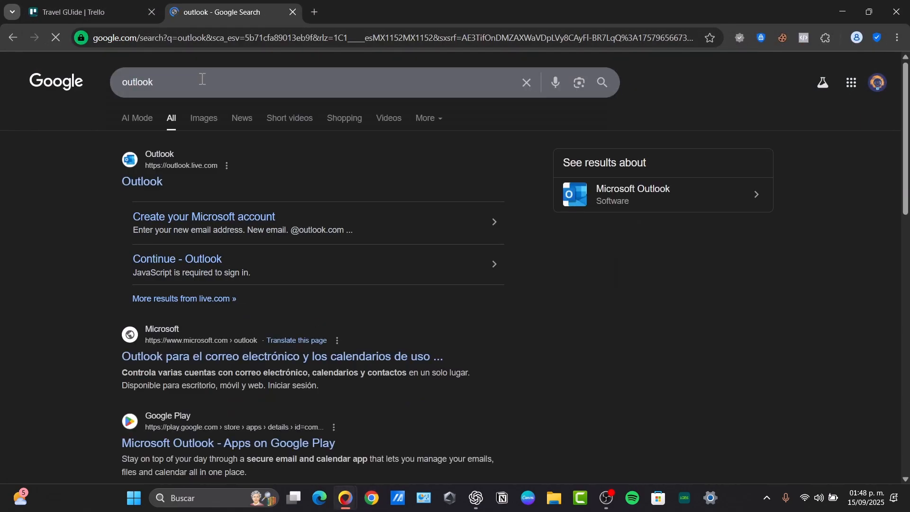
scroll("down", 3)
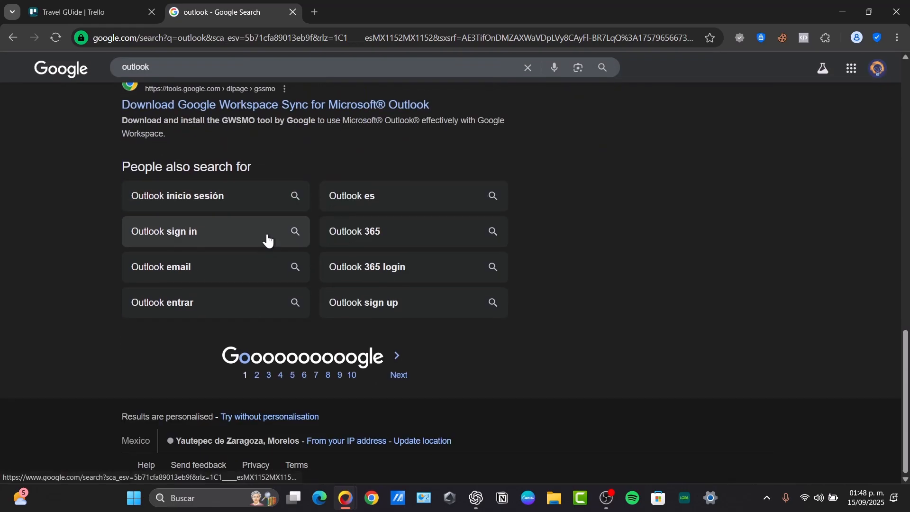
scroll("up", 3)
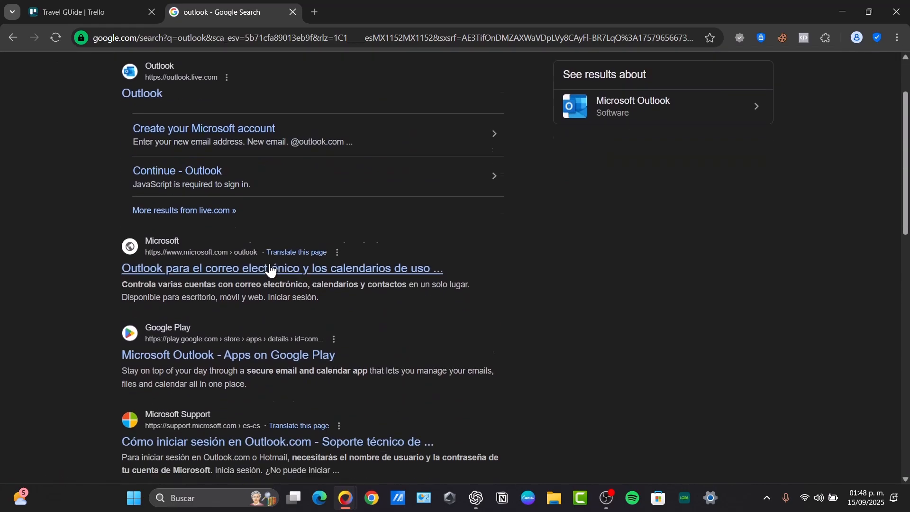
scroll("up", 3)
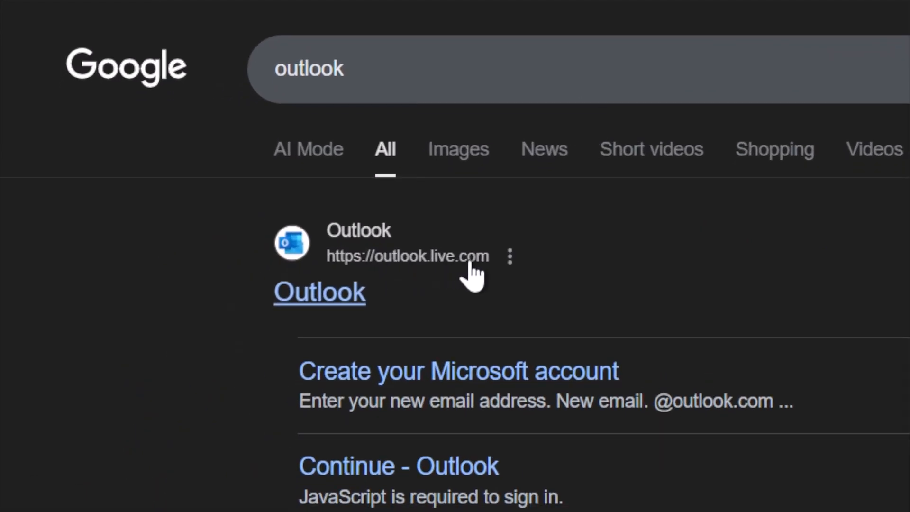
mouse_move(363, 224)
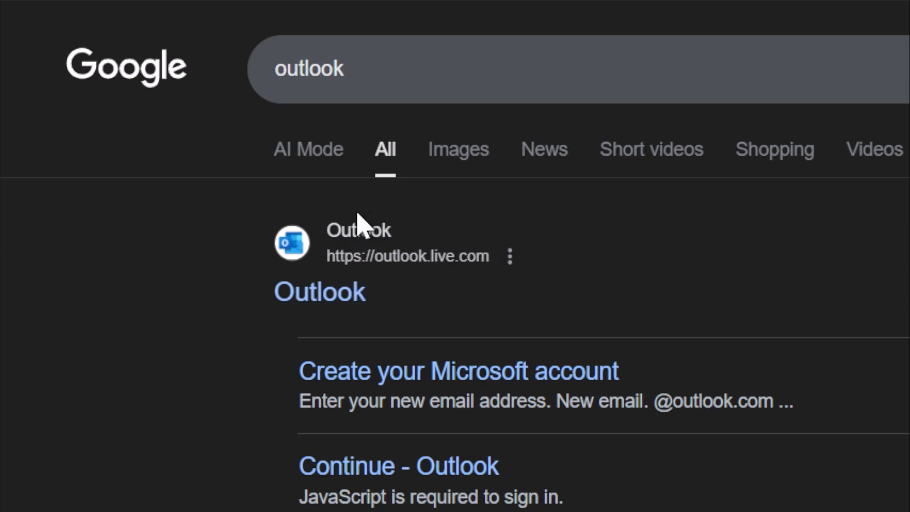
mouse_move(319, 291)
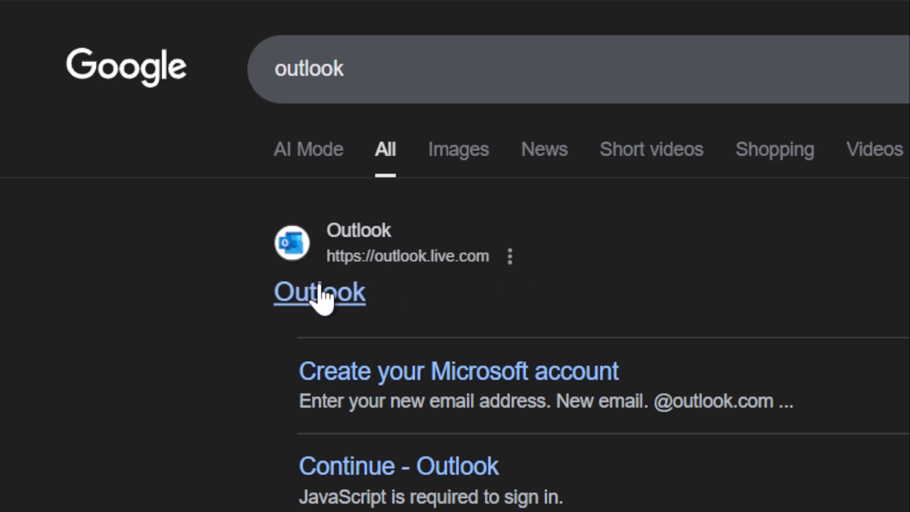
Sign out of the open Outlook account via Cerrar sesión and search 'outlook' again
left_click(319, 292)
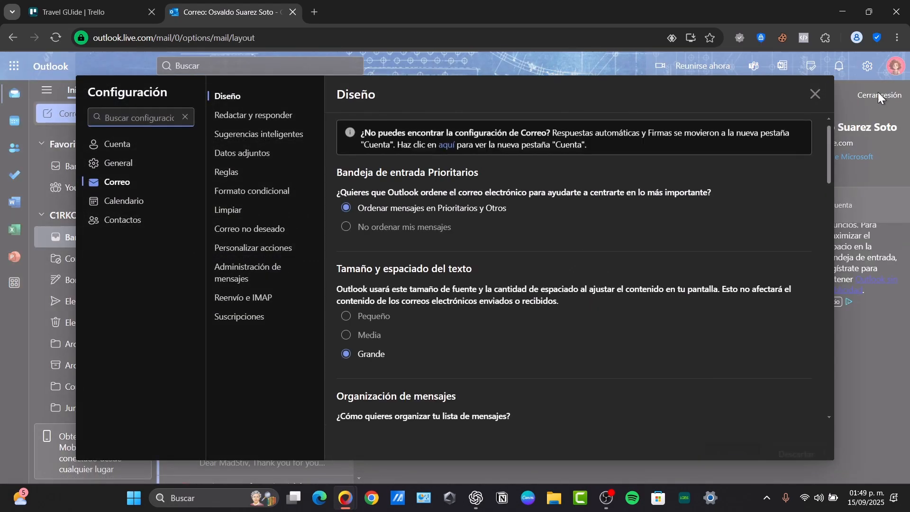
left_click(815, 94)
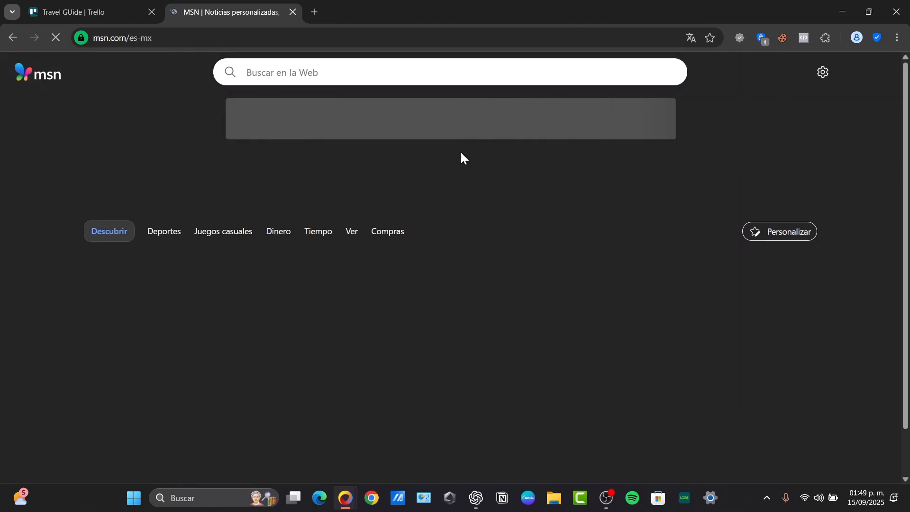
type("outlook")
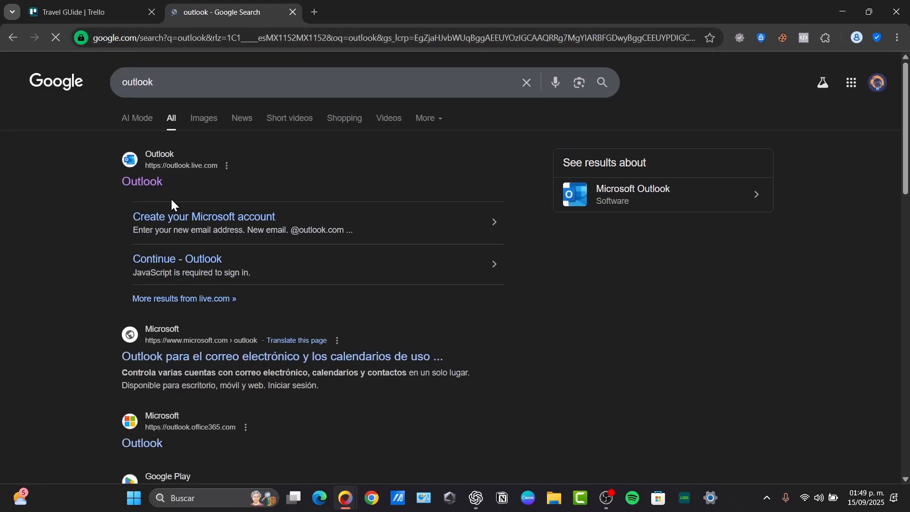
left_click(203, 216)
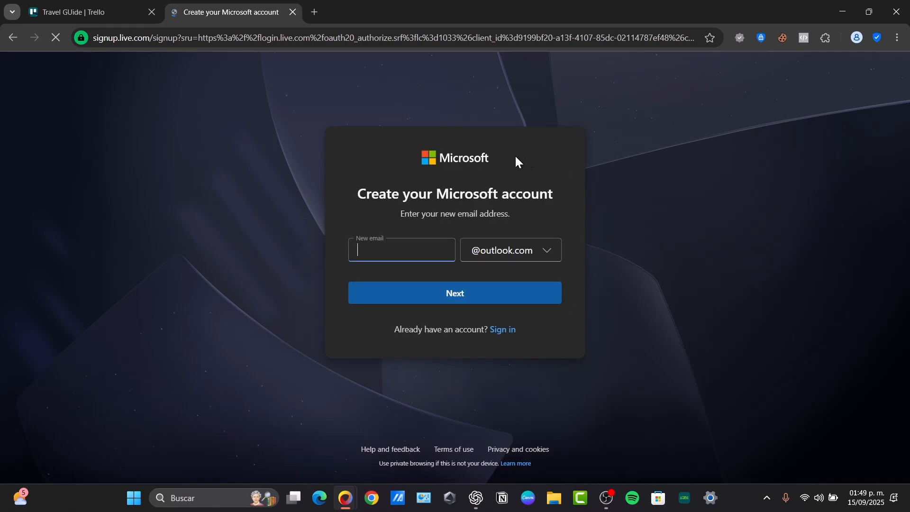
triple_click(454, 193)
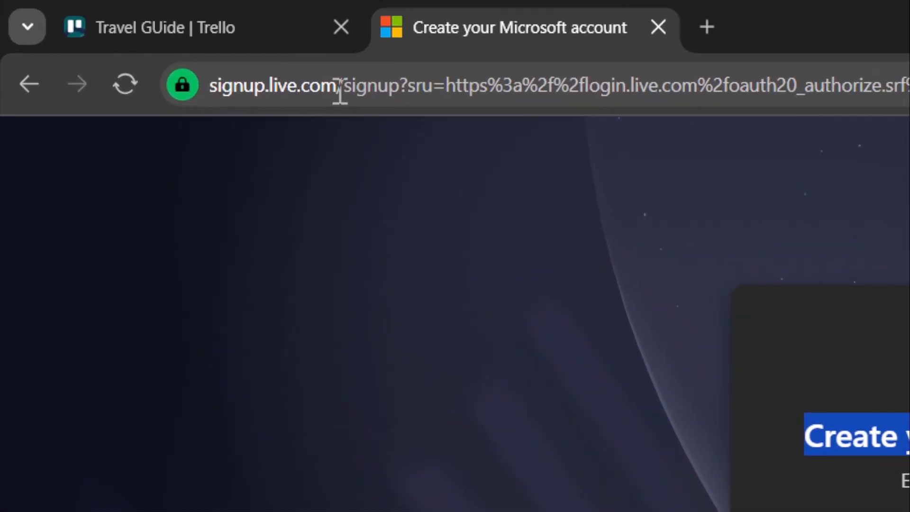
left_click(182, 85)
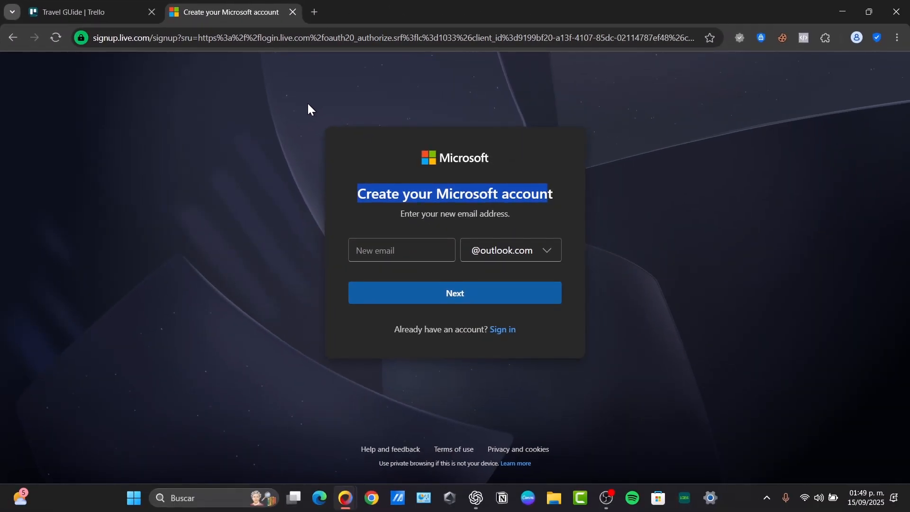
left_click(510, 250)
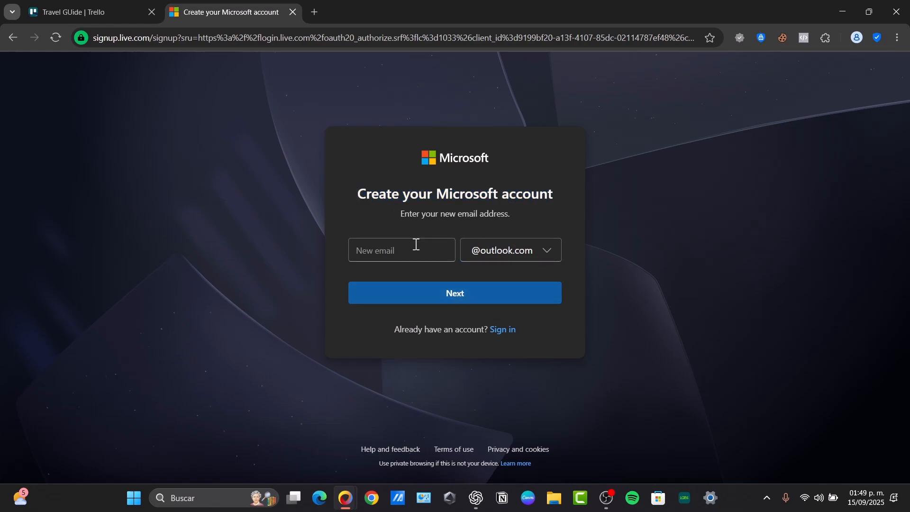
left_click(401, 250)
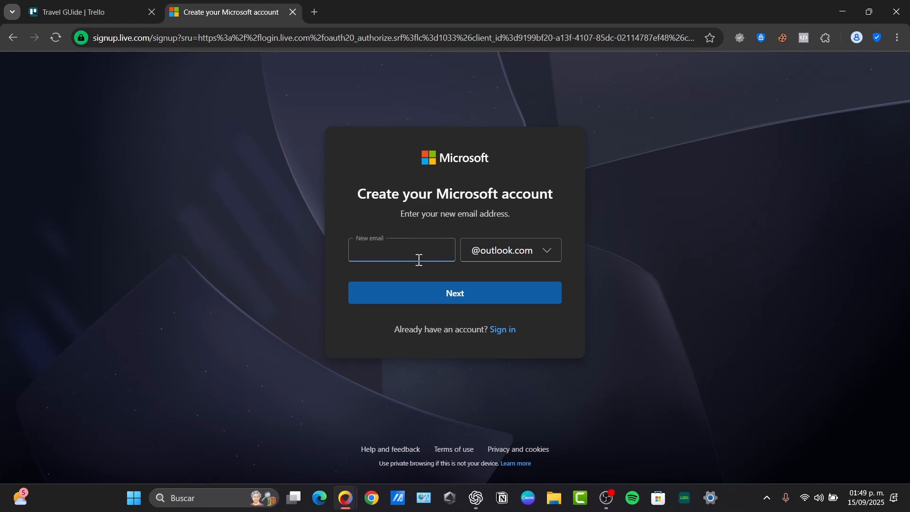
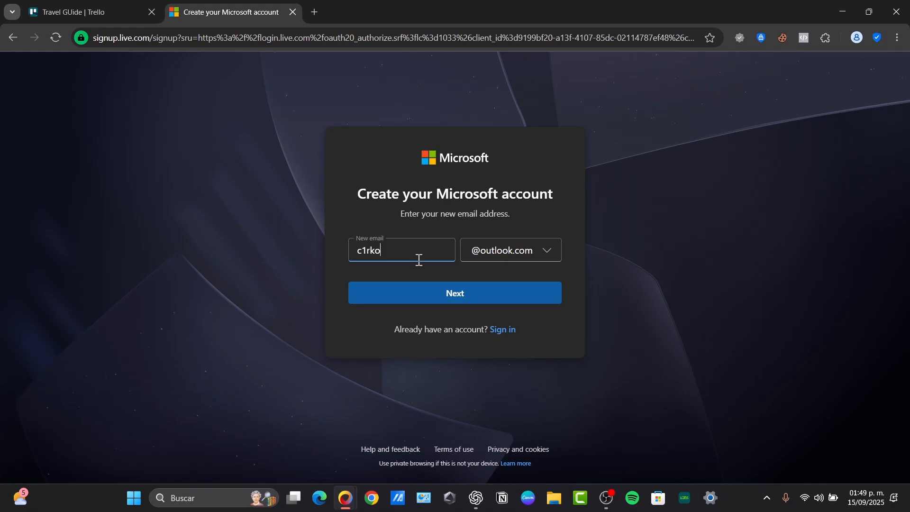
mouse_move(438, 291)
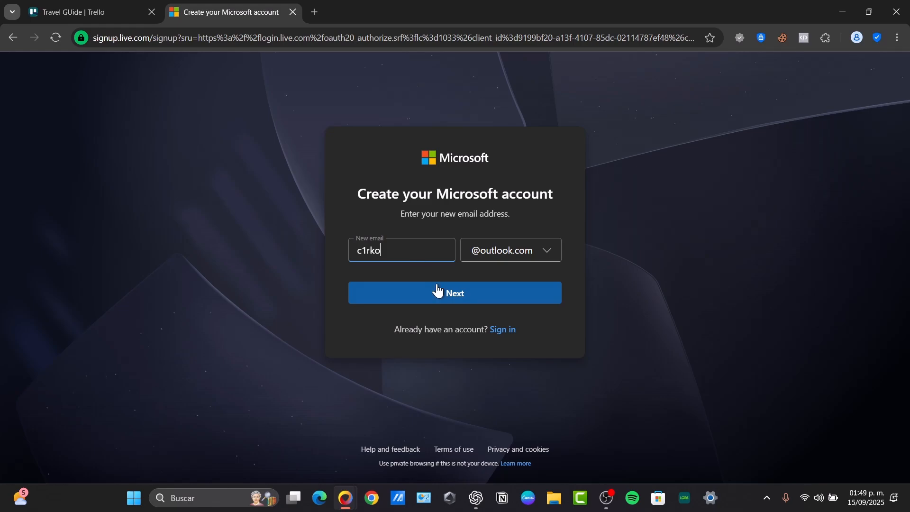
left_click(454, 292)
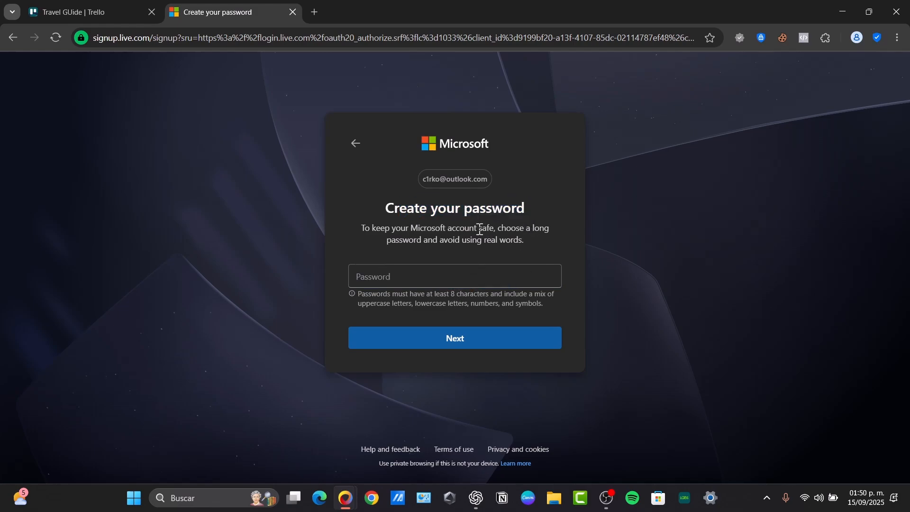
Enter an accepted password and continue to the country and birthdate step
type("•")
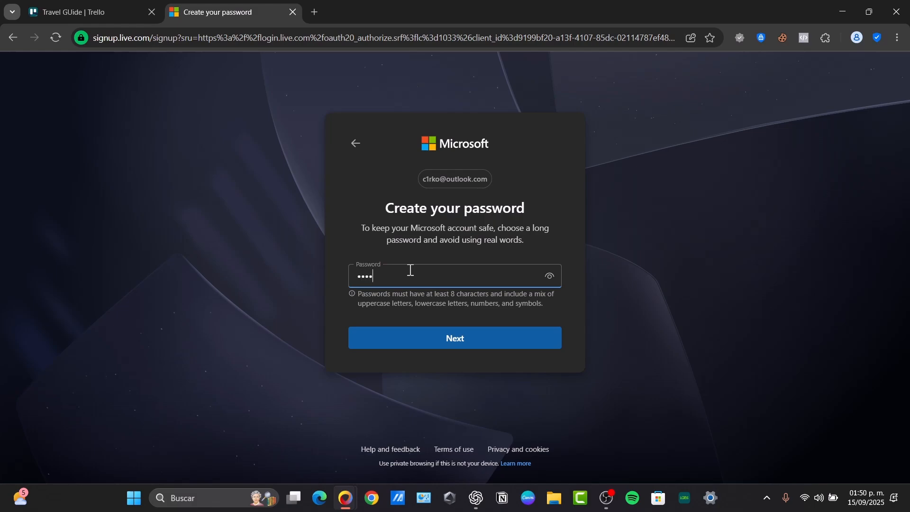
key("backspace")
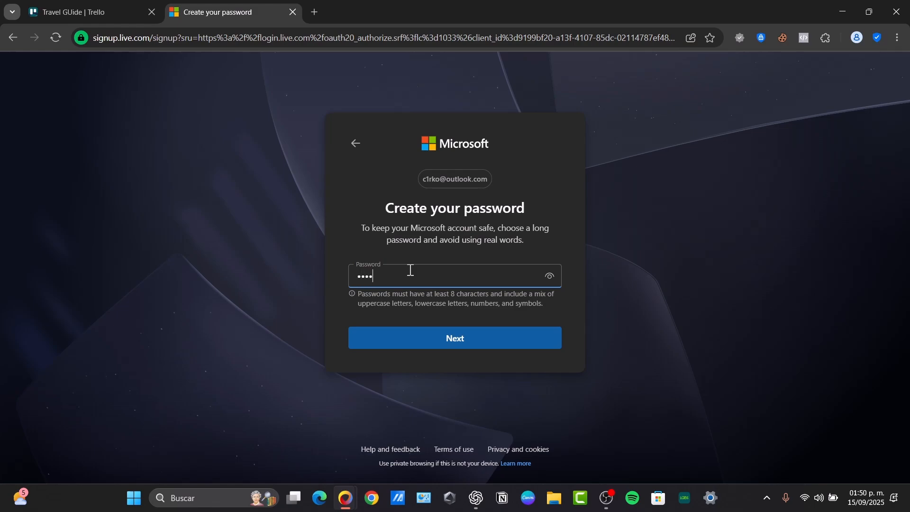
type("password")
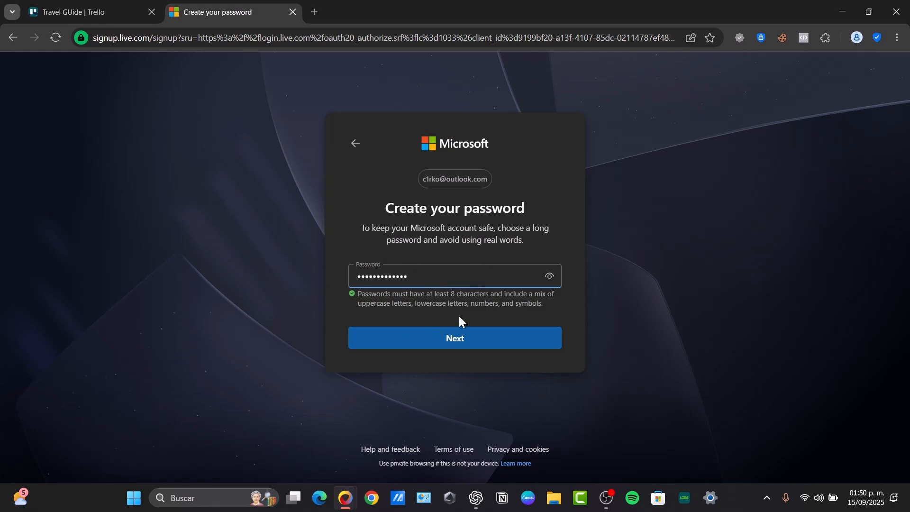
left_click(454, 337)
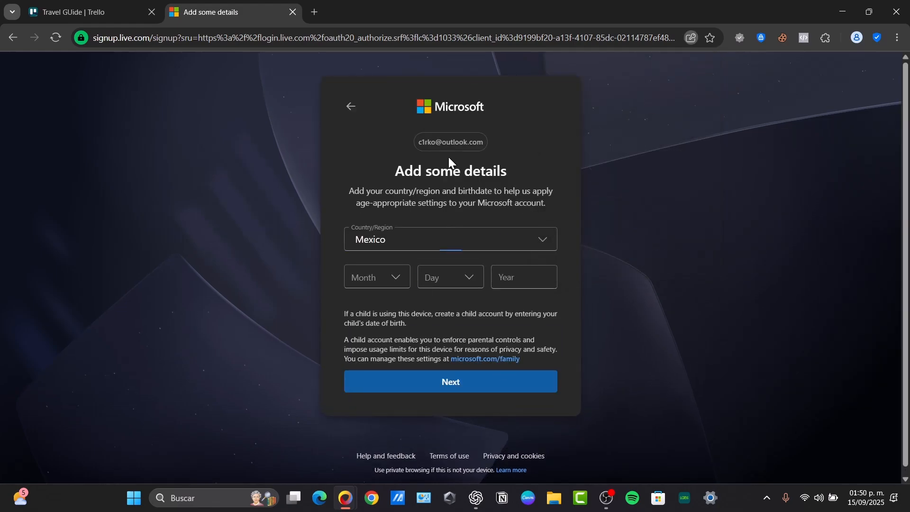
Set the birthdate to August 10, 1996 with Mexico as the region
double_click(449, 169)
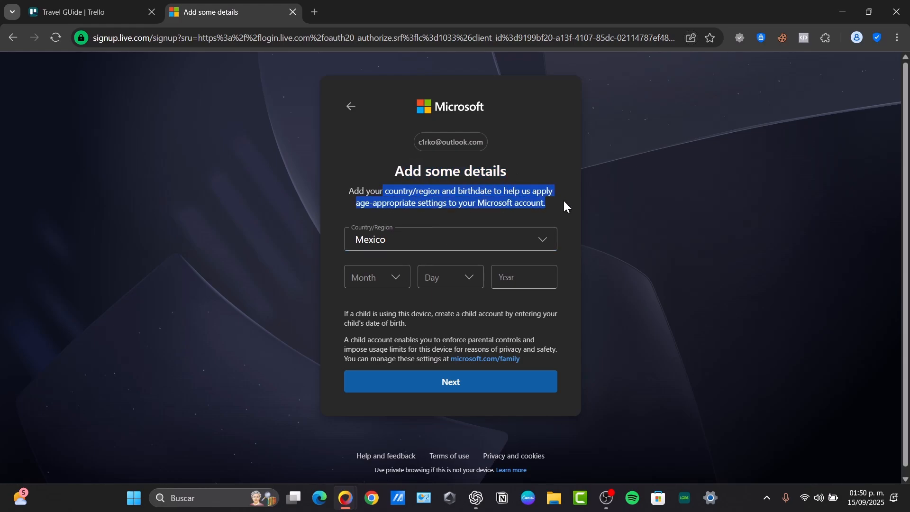
mouse_move(487, 221)
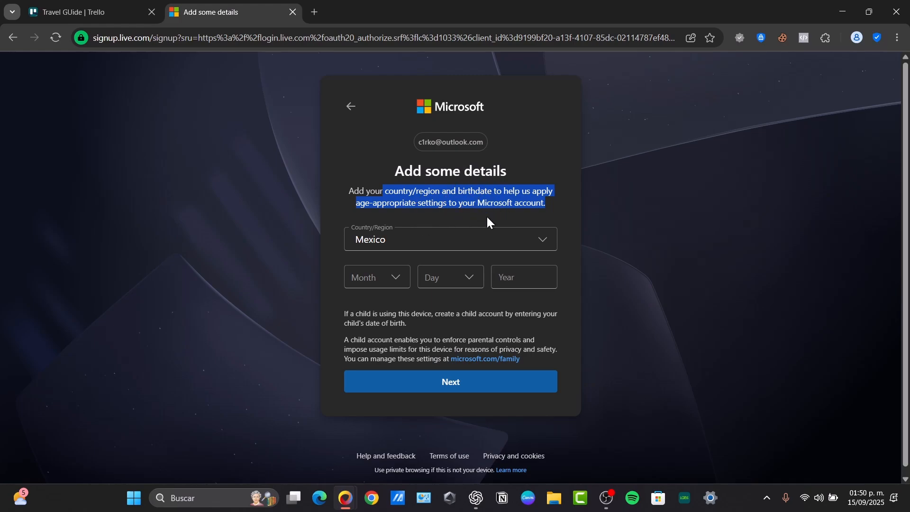
left_click(376, 276)
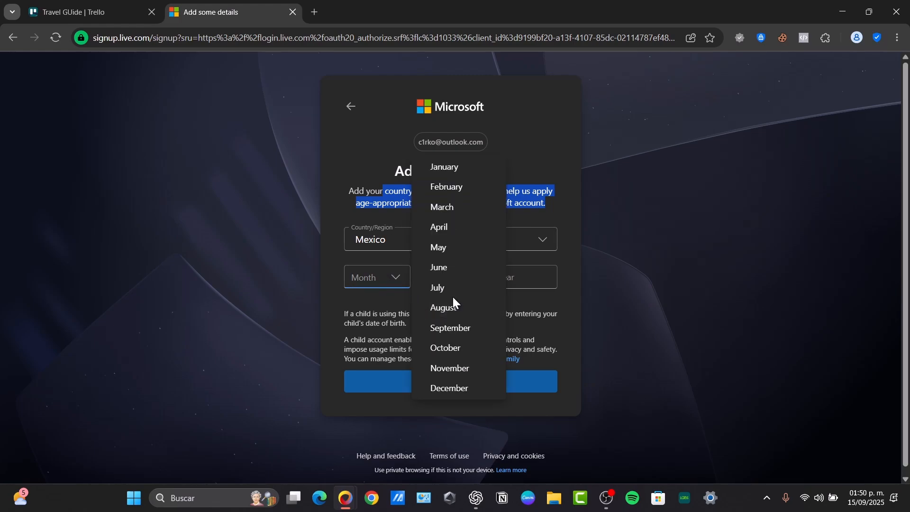
left_click(442, 306)
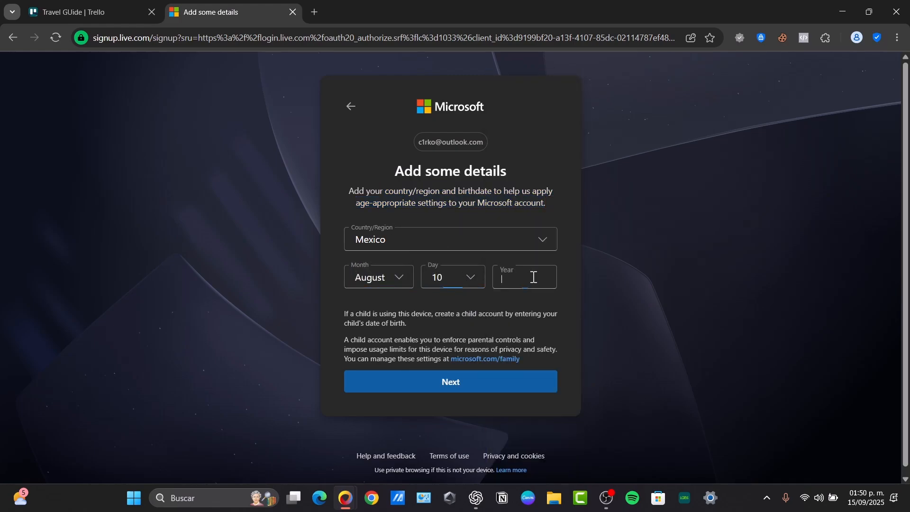
type("1996")
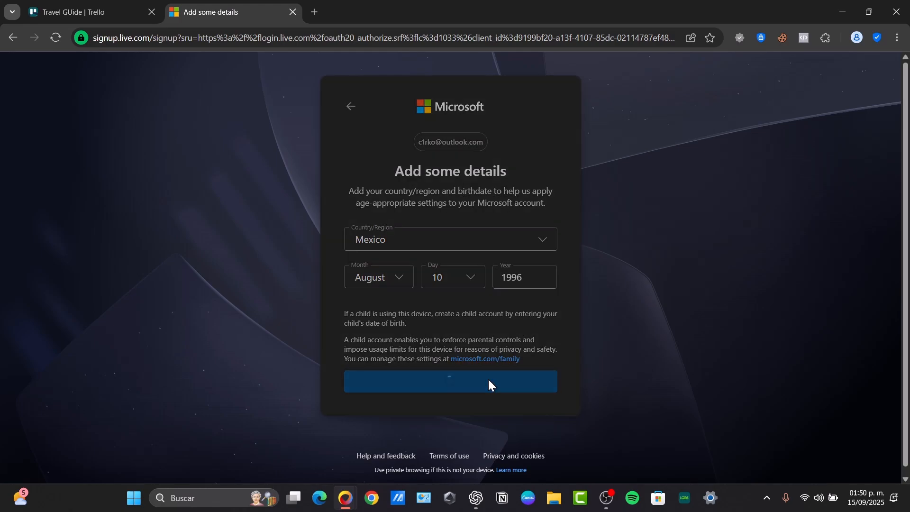
Submit the birthdate, decline Microsoft offers and tips on the name step, and continue
left_click(449, 381)
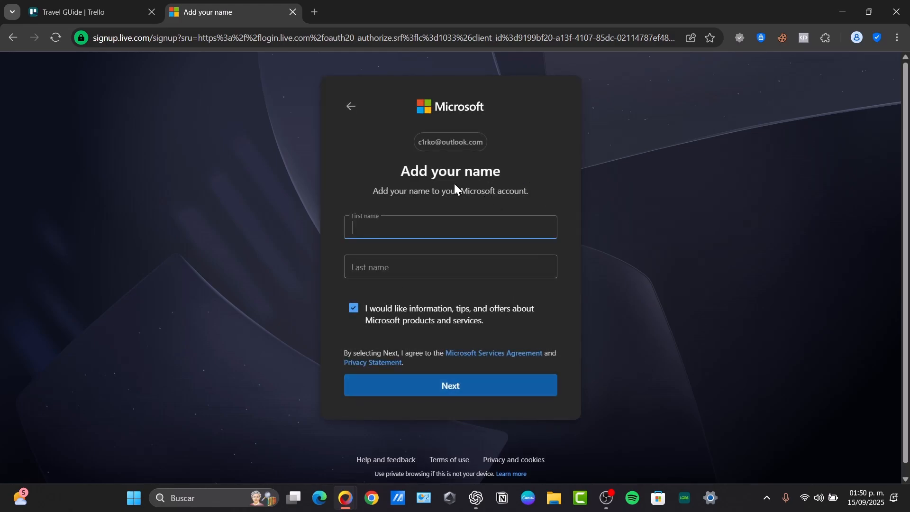
left_click(449, 266)
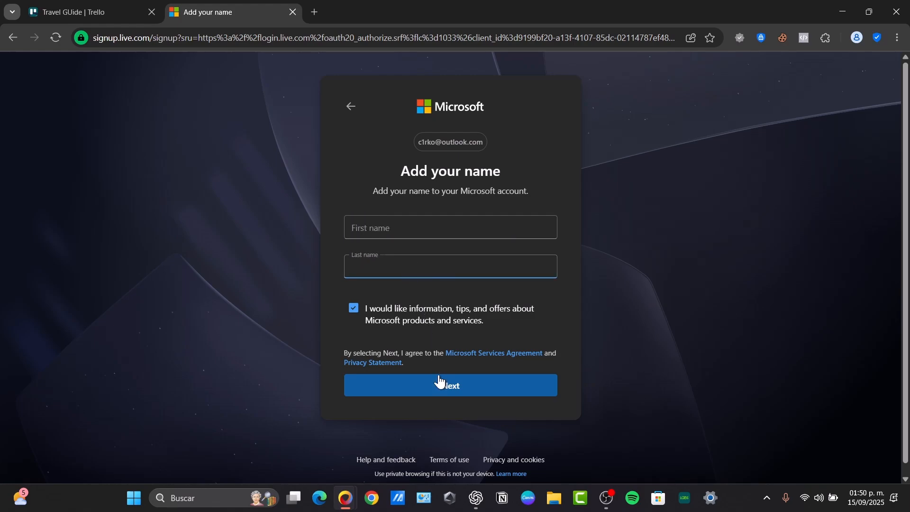
left_click(352, 307)
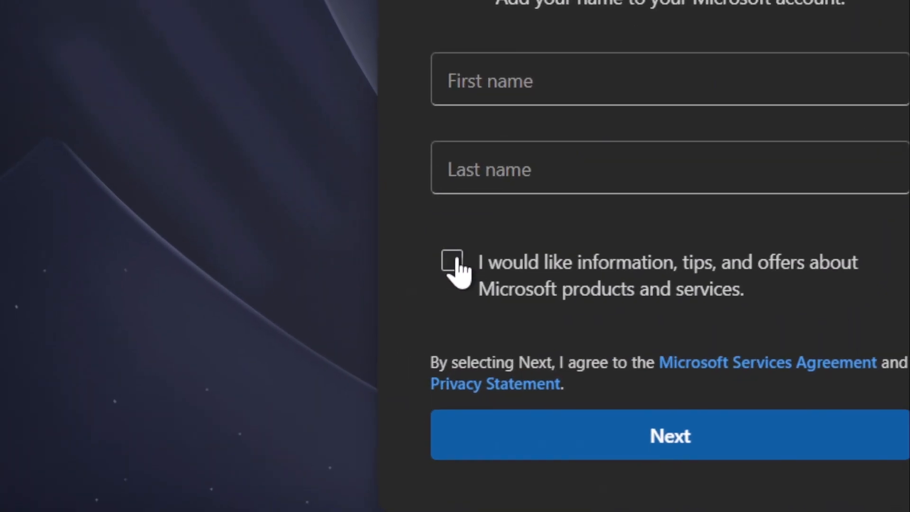
left_click(445, 261)
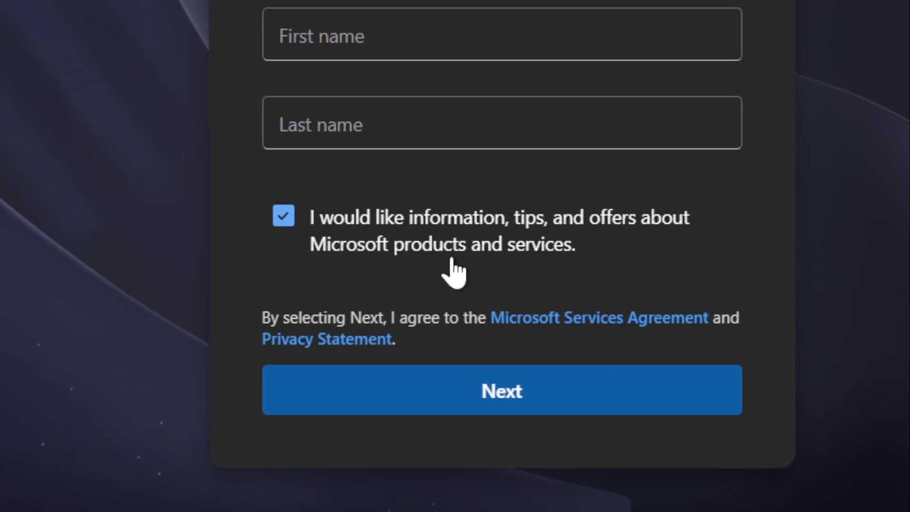
mouse_move(453, 264)
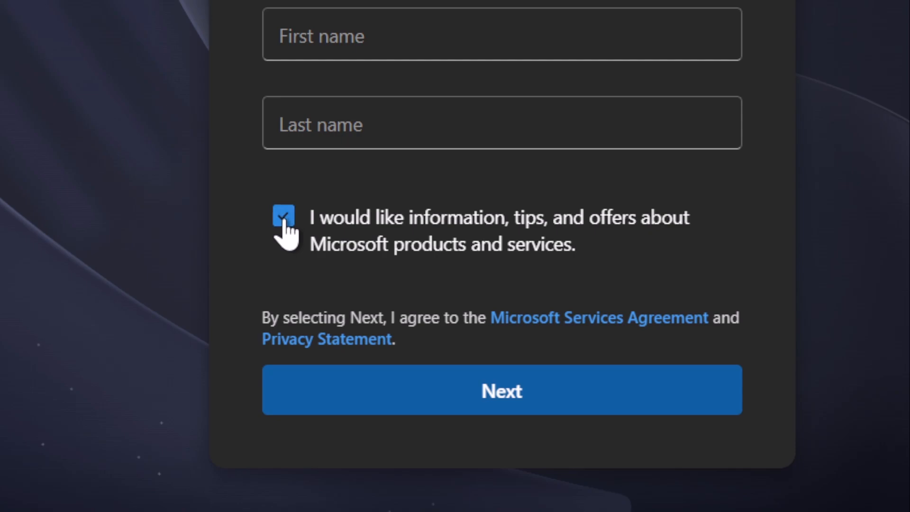
left_click(283, 216)
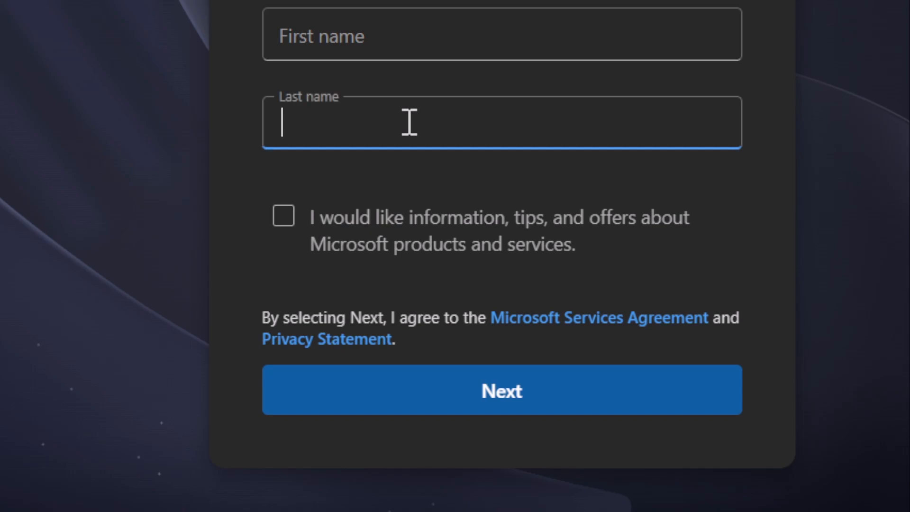
left_click(500, 390)
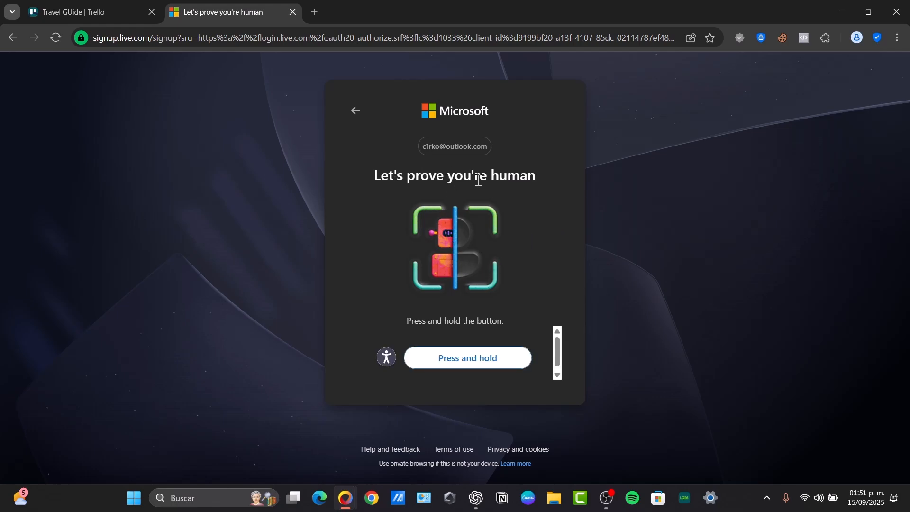
mouse_move(483, 317)
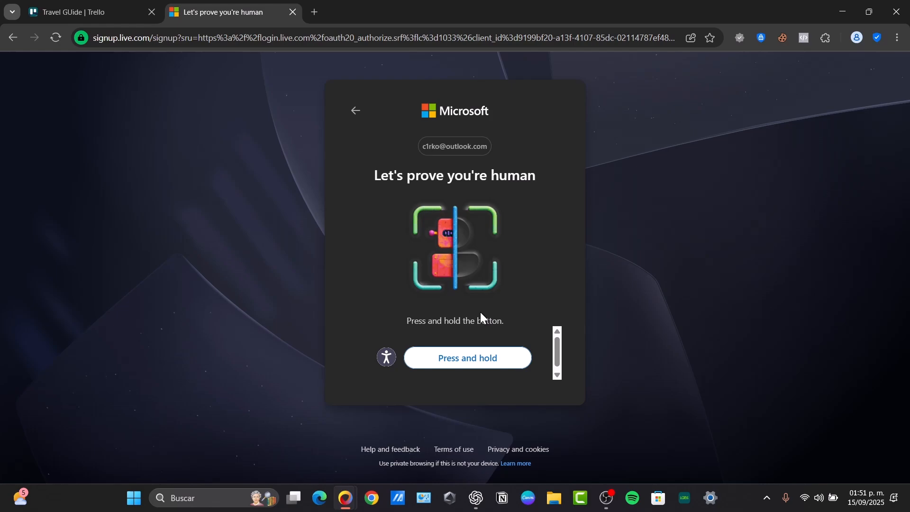
mouse_move(488, 309)
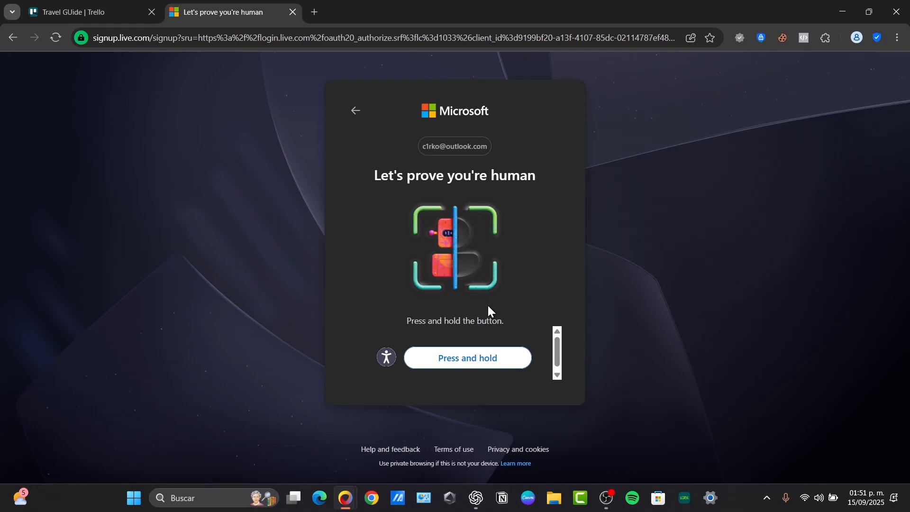
Complete the press-and-hold human check so the account is created and signed in
left_click(467, 357)
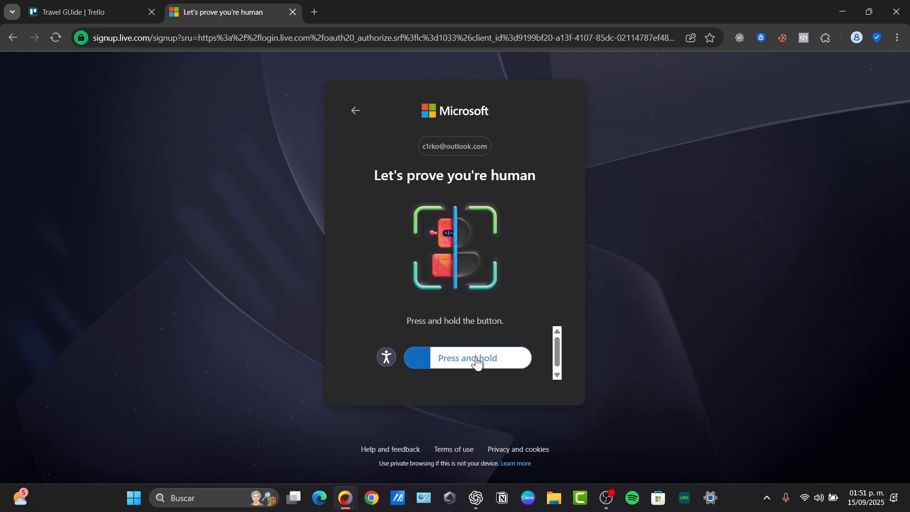
left_click(468, 359)
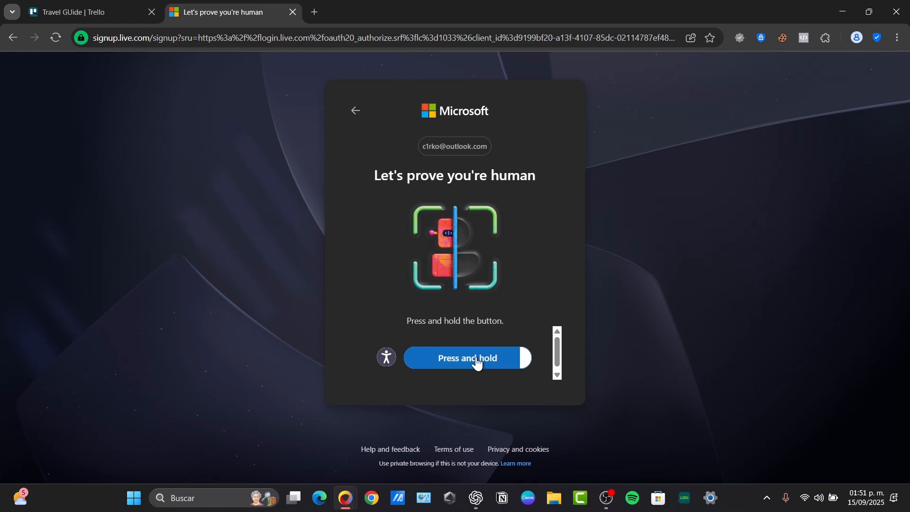
left_click(467, 357)
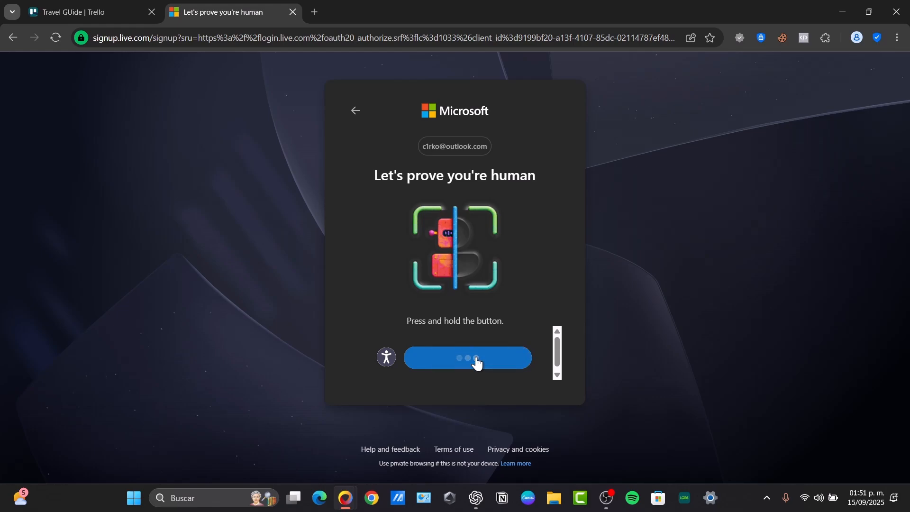
left_click(467, 358)
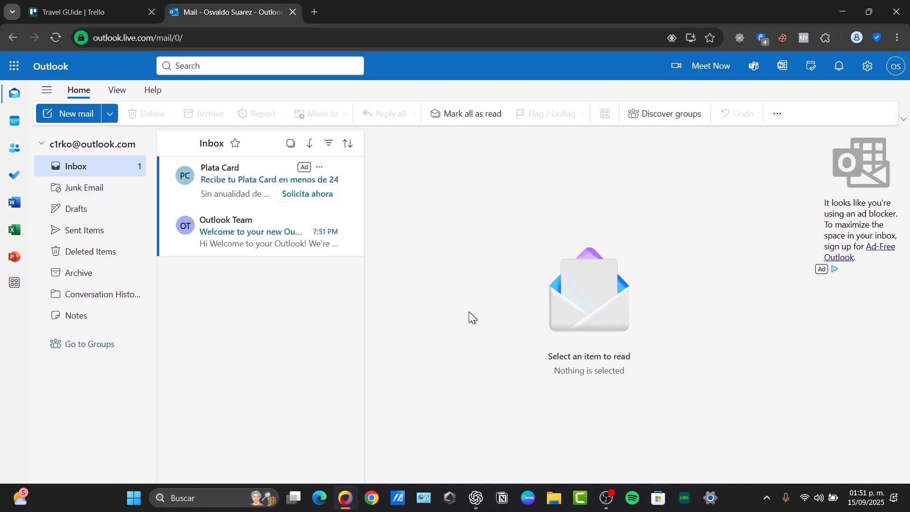
Star the Inbox so it appears in the Favorites group
left_click(235, 143)
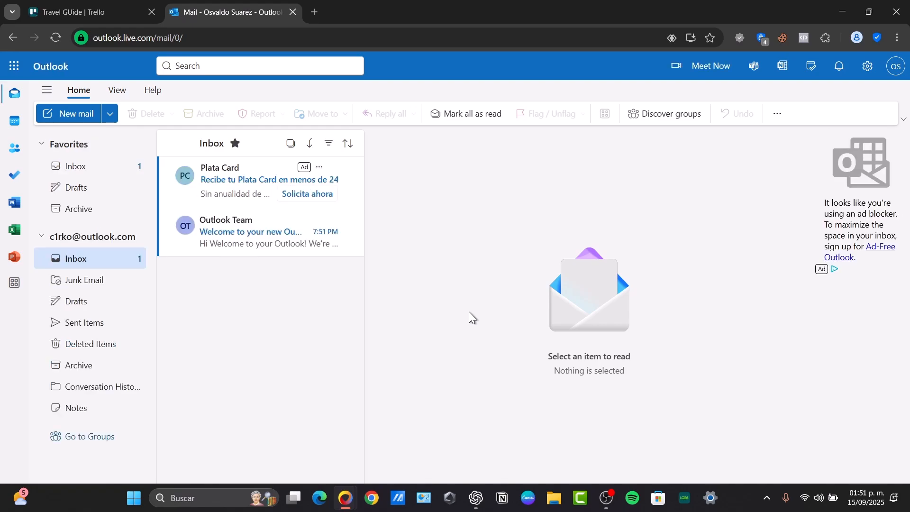
mouse_move(267, 198)
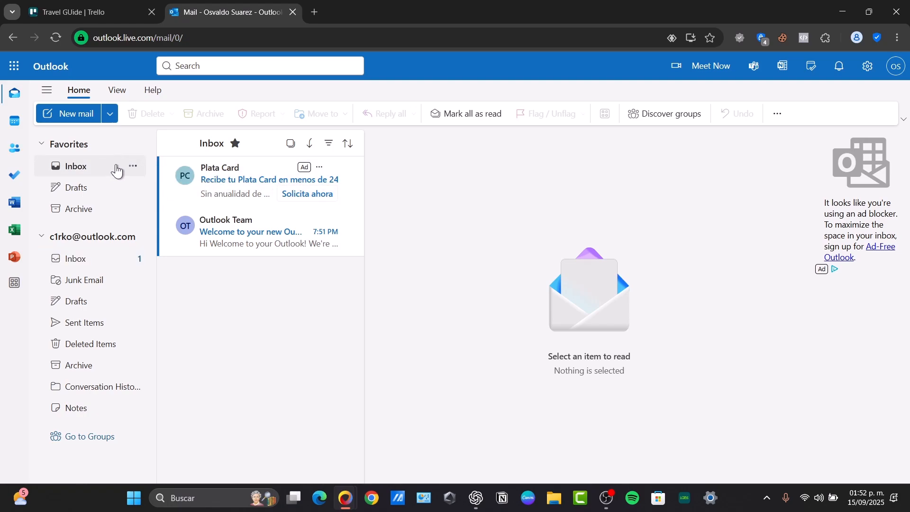
mouse_move(250, 231)
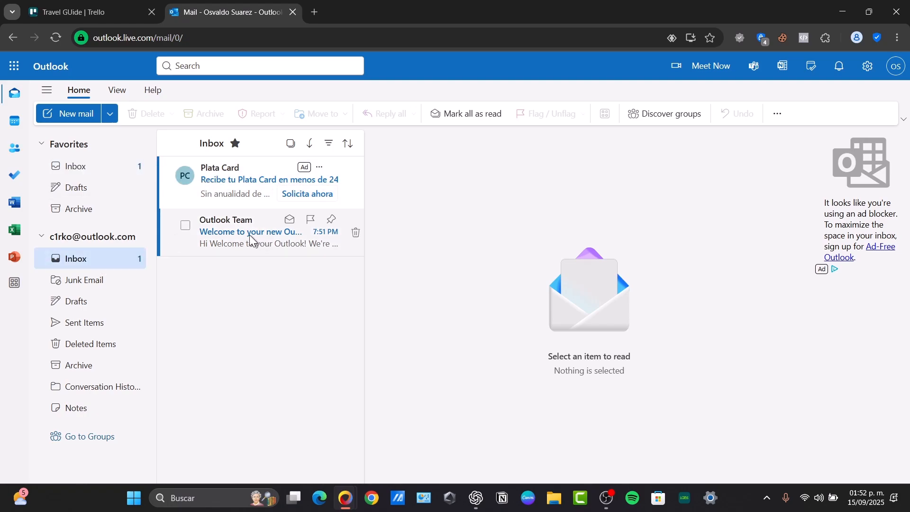
Read the Outlook Team welcome email, delete the Plata Card ad, check Junk Email and return to Inbox
left_click(251, 231)
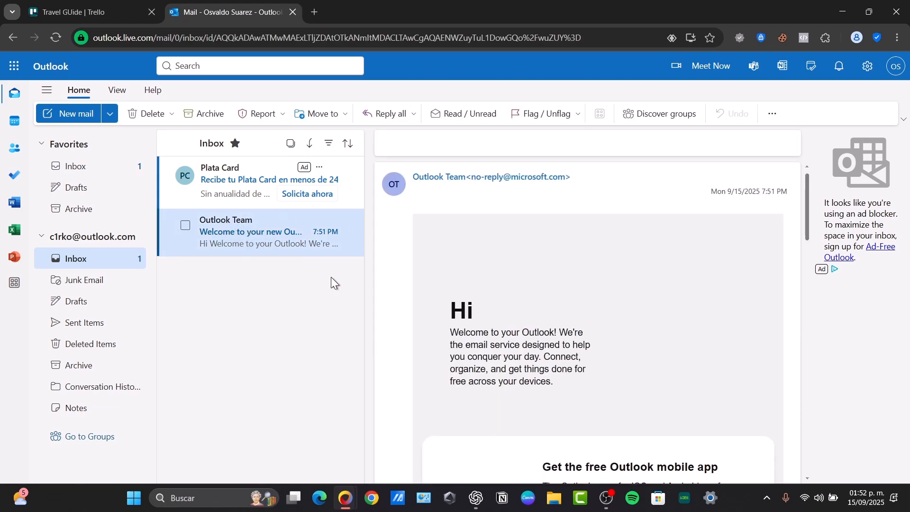
scroll("down", 3)
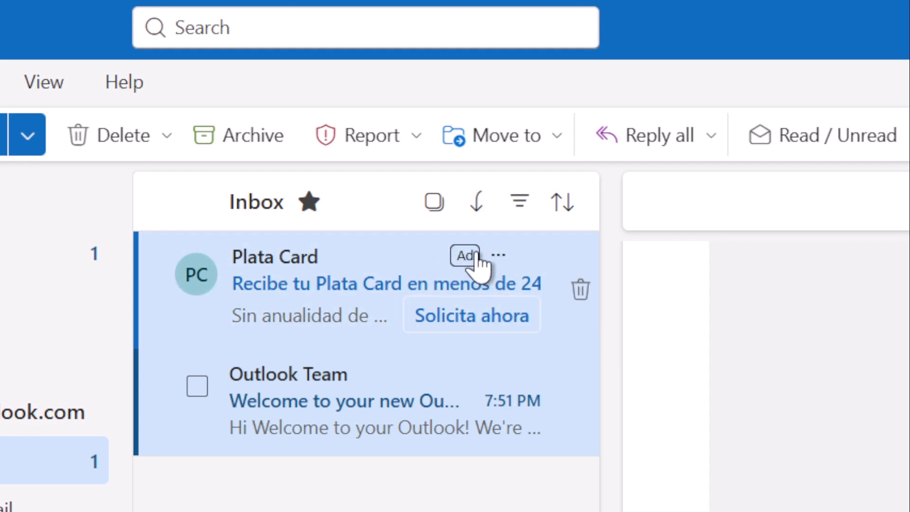
mouse_move(580, 290)
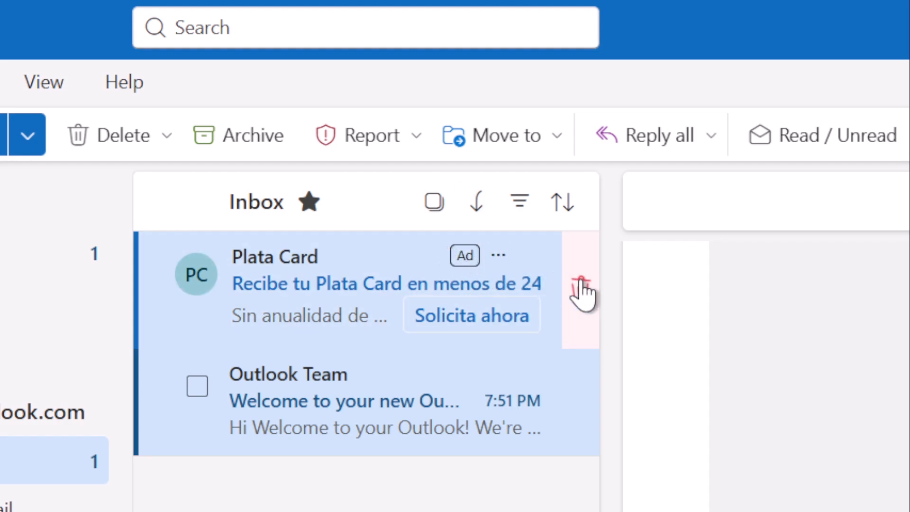
left_click(580, 288)
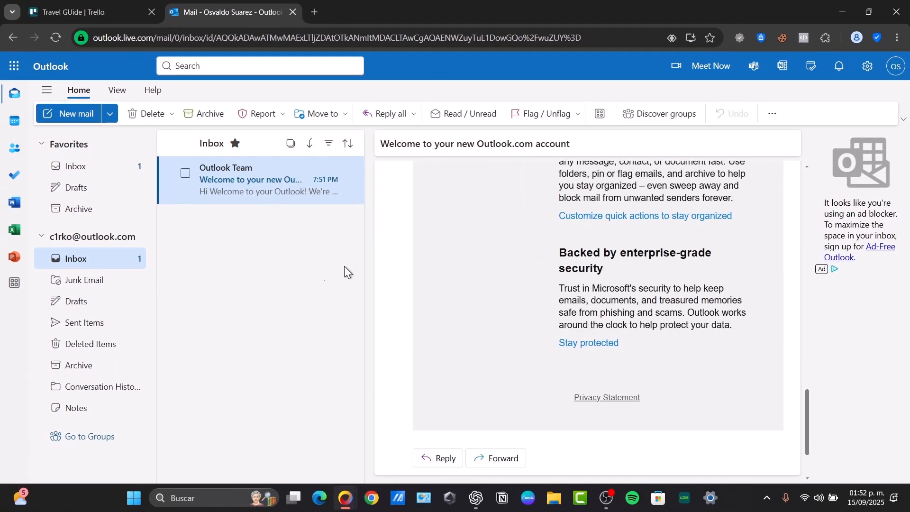
left_click(84, 280)
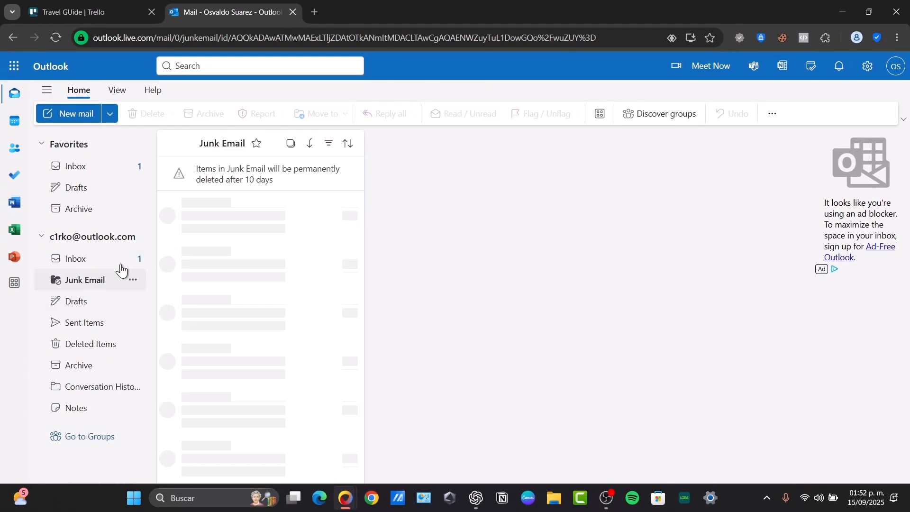
left_click(75, 259)
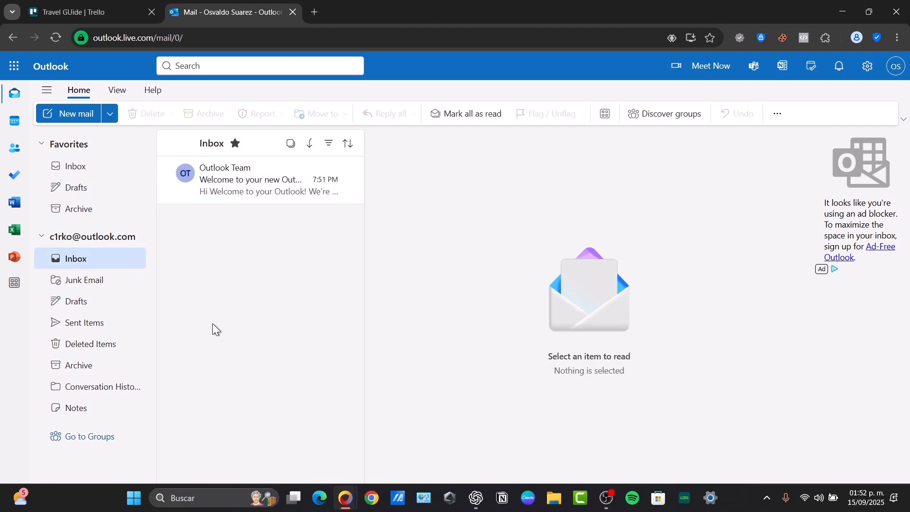
mouse_move(399, 296)
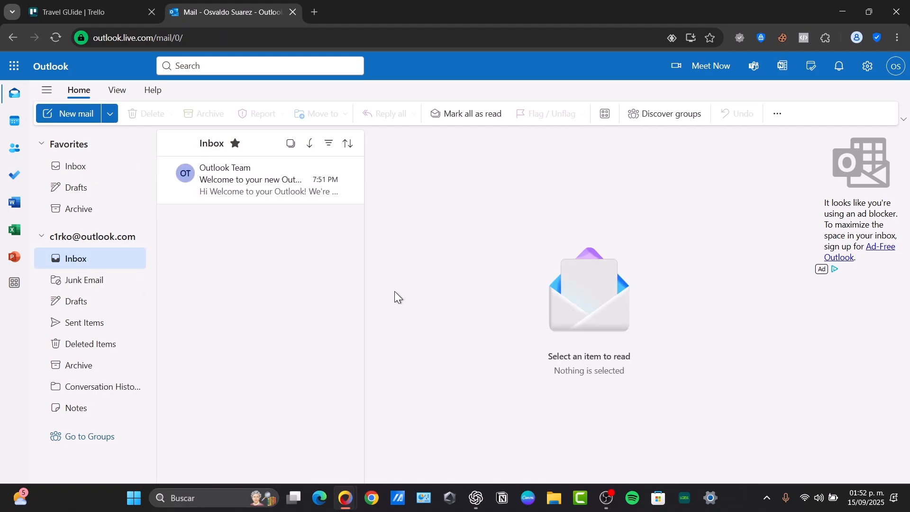
mouse_move(63, 93)
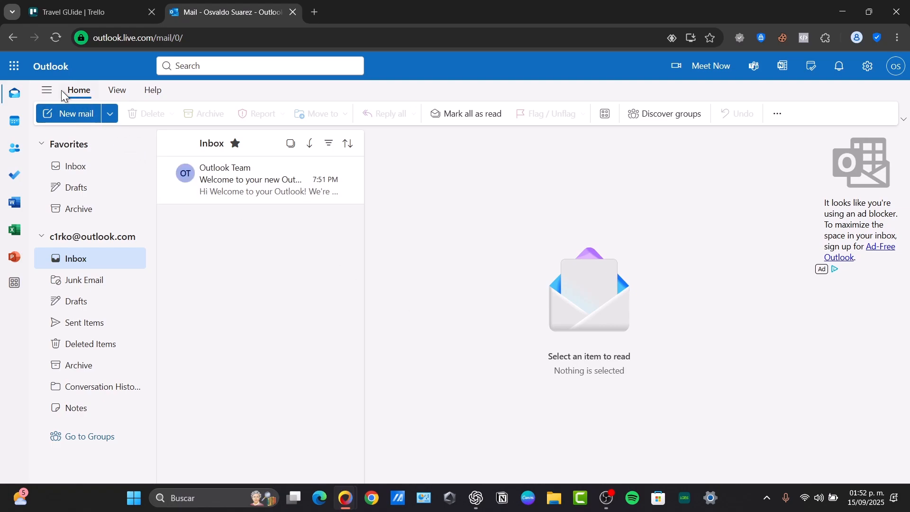
Show the Microsoft 365 apps launcher panel from the waffle icon in Outlook
left_click(13, 66)
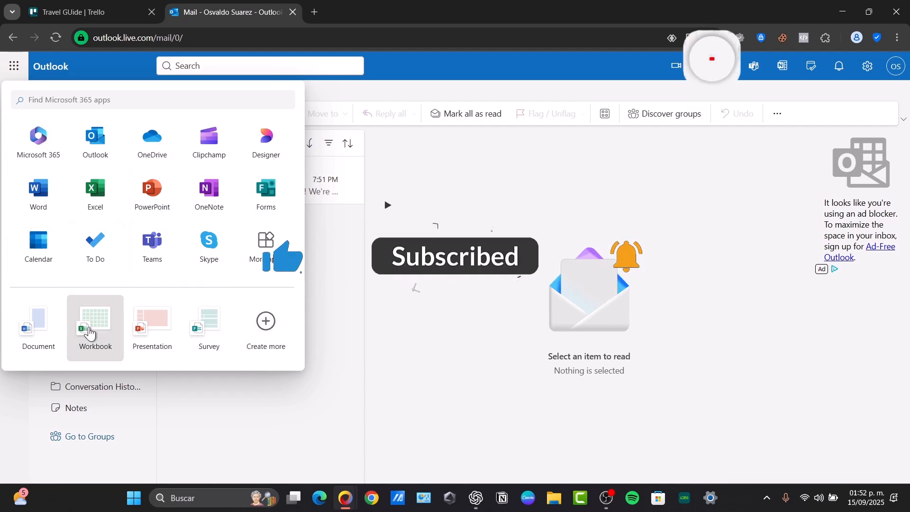
mouse_move(311, 328)
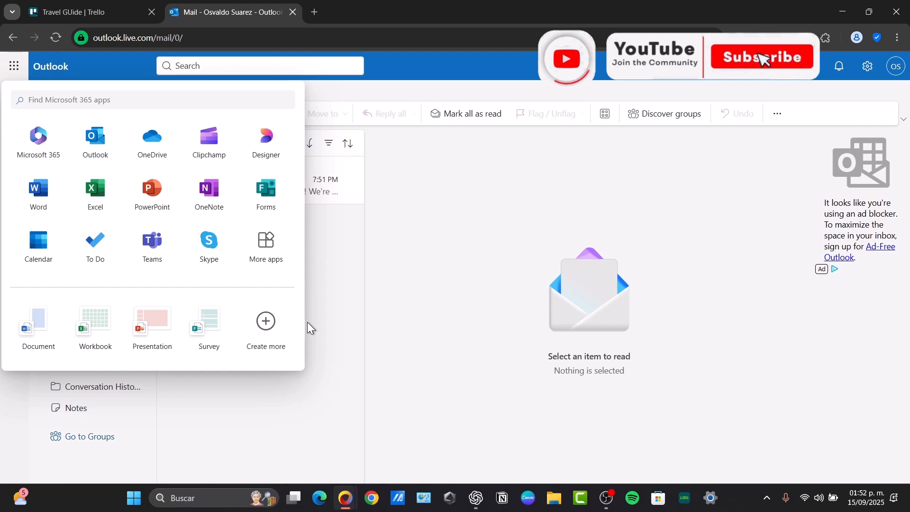
left_click(761, 56)
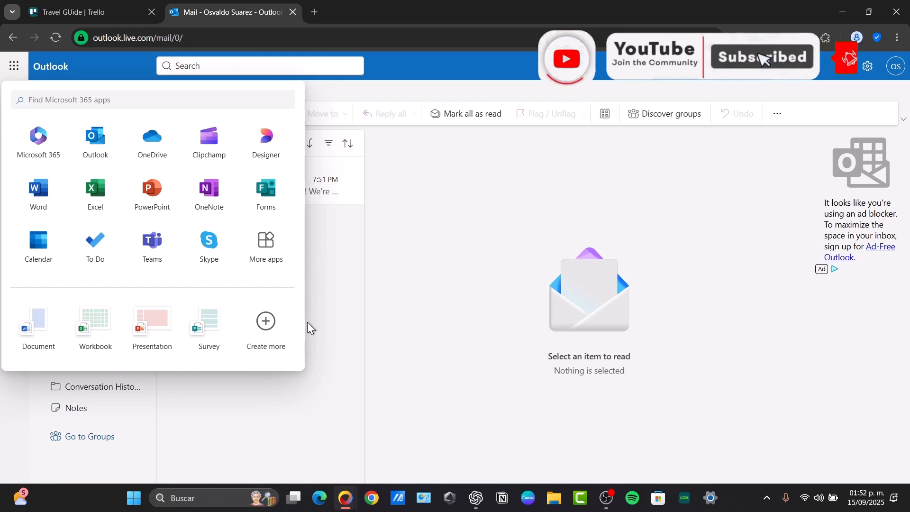